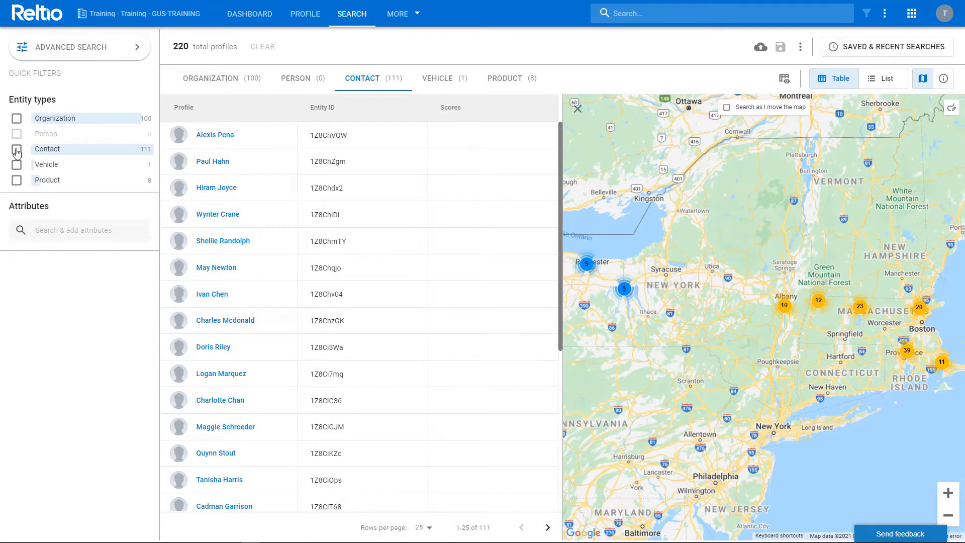
# Step: Narrow results to Contact profiles and add Match Rules as a filter attribute
pyautogui.click(17, 149)
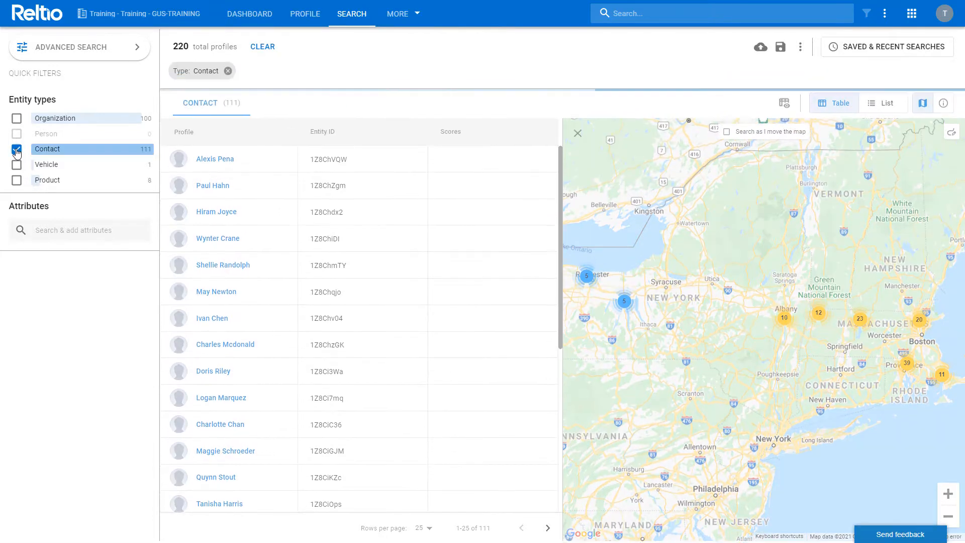
pyautogui.click(16, 148)
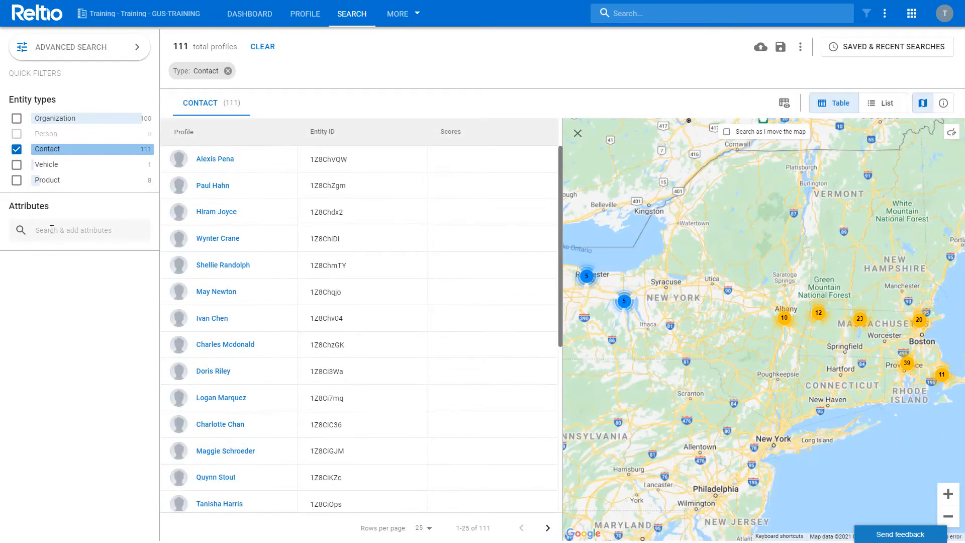
pyautogui.click(78, 230)
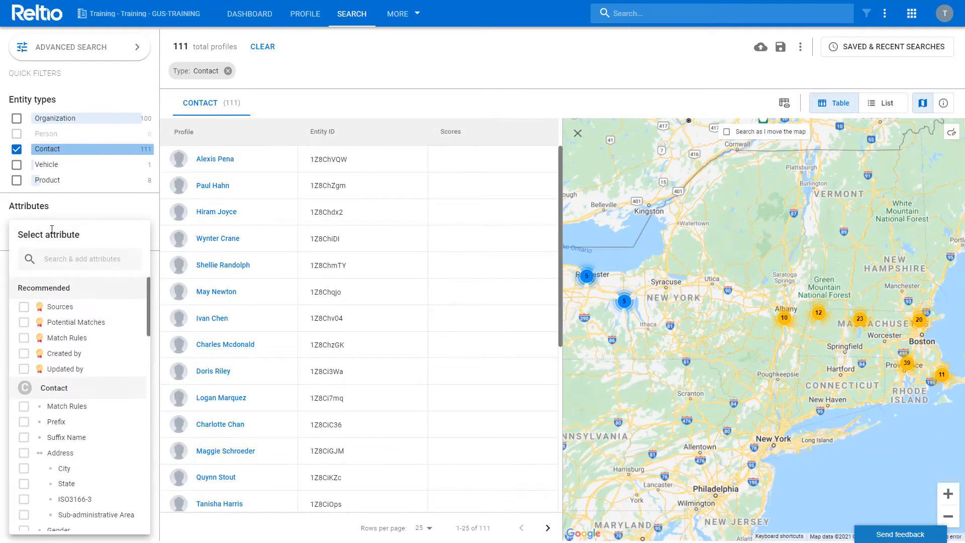
pyautogui.moveTo(58, 230)
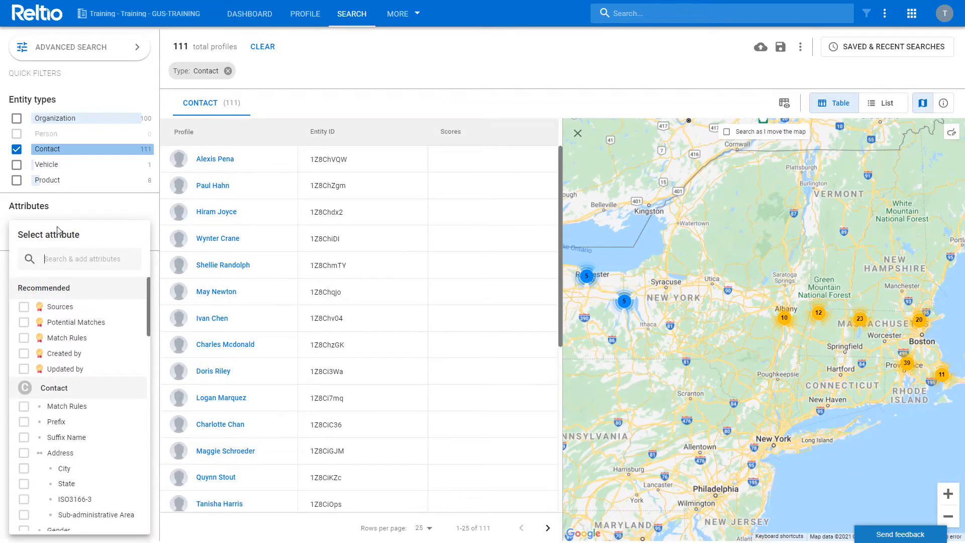
pyautogui.write('match')
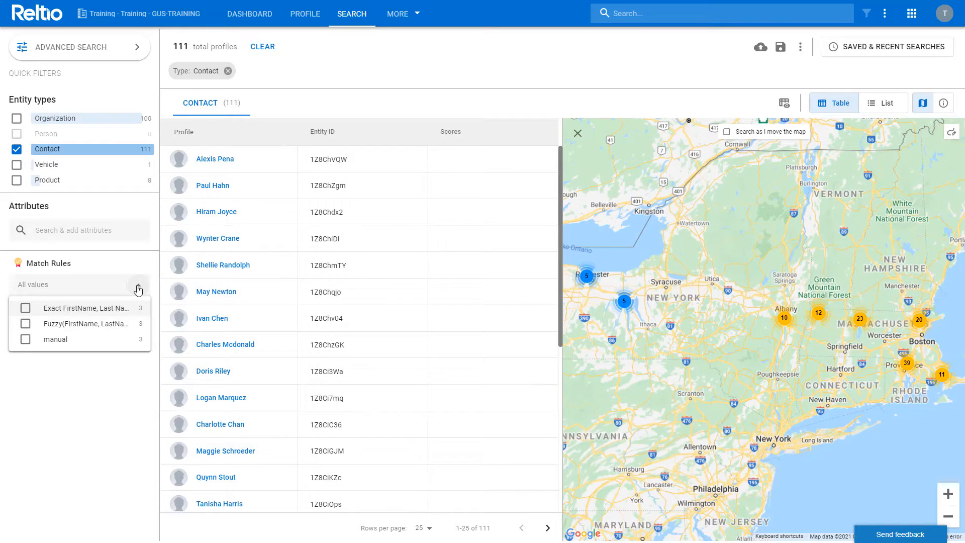
# Step: Add Potential Matches as a second filter attribute for the Contact search
pyautogui.click(138, 290)
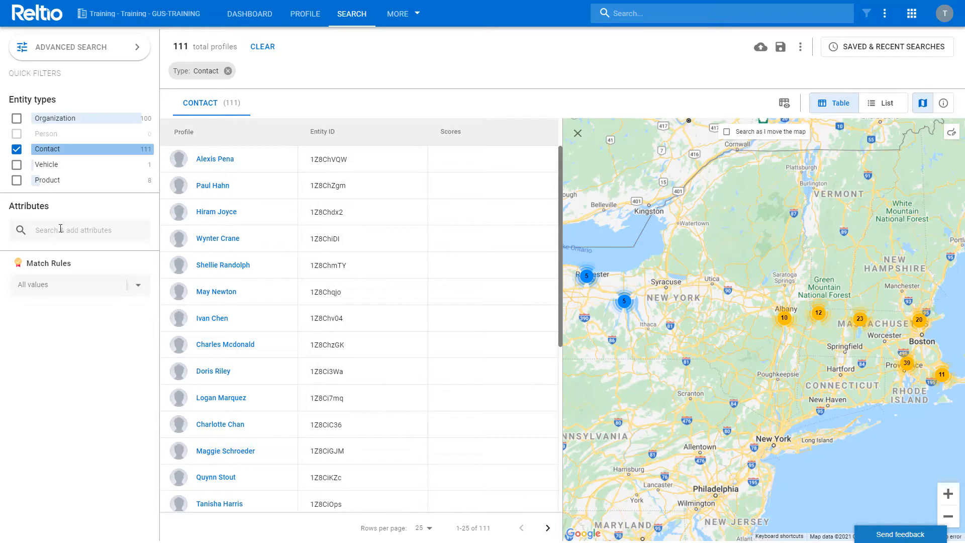
pyautogui.click(75, 230)
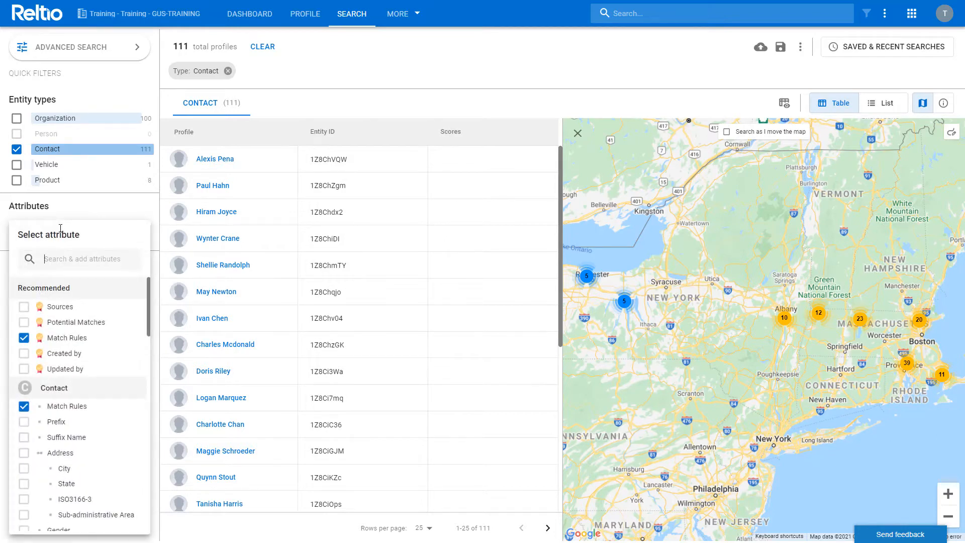
pyautogui.write('P')
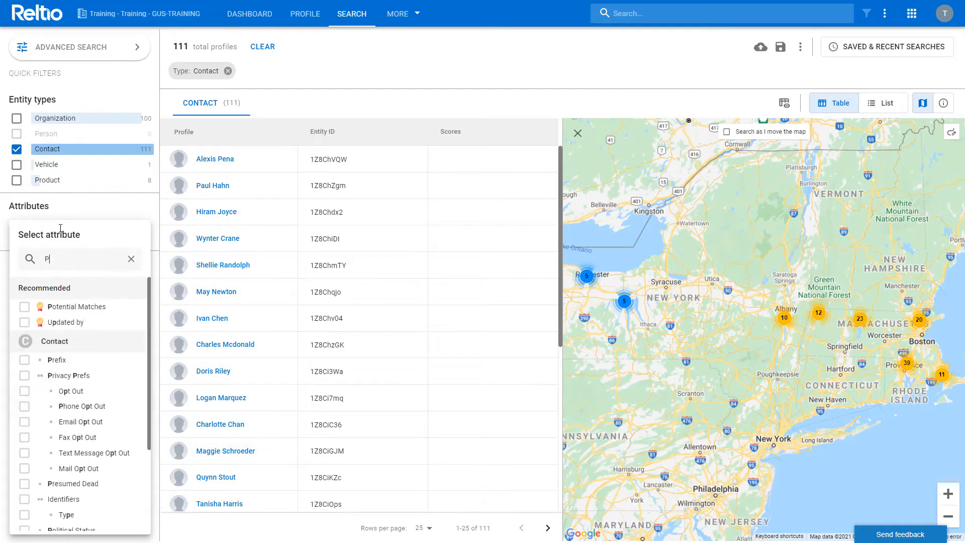
pyautogui.write('Potential Matches')
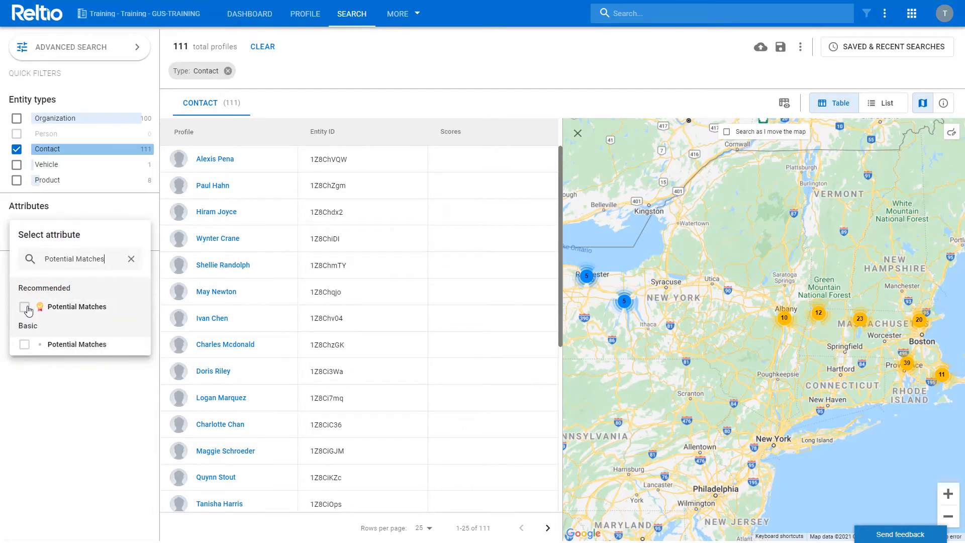
pyautogui.click(24, 306)
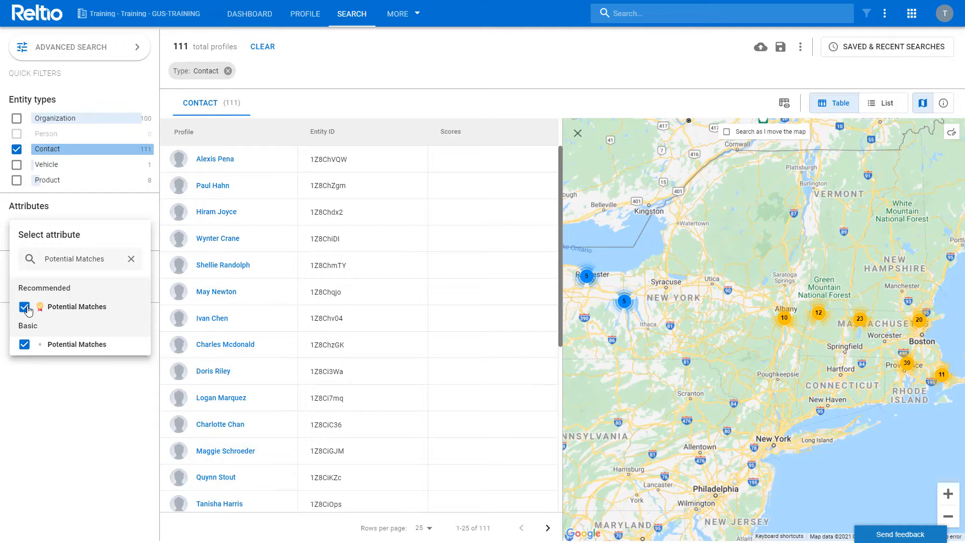
# Step: Filter contacts to exactly 2 potential matches, leaving four profiles
pyautogui.click(24, 306)
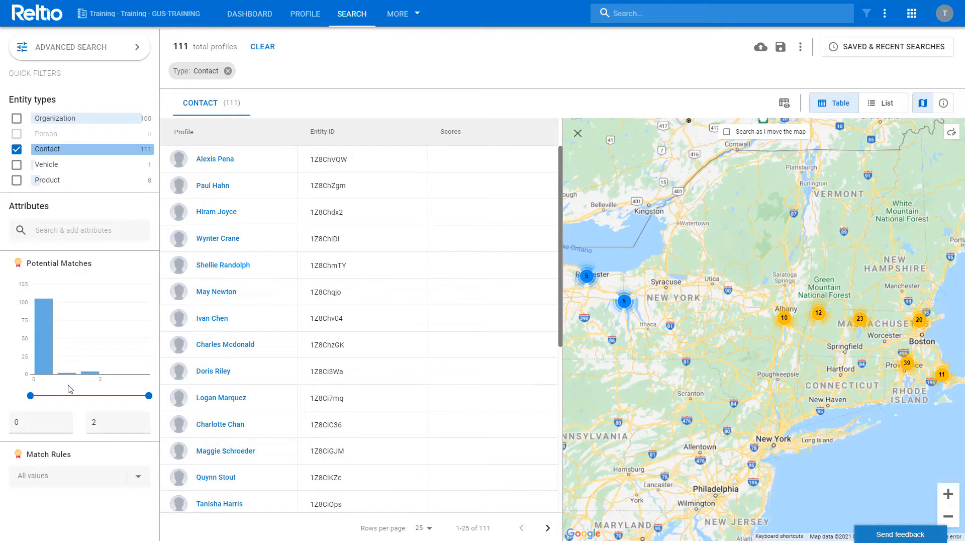
pyautogui.moveTo(44, 346)
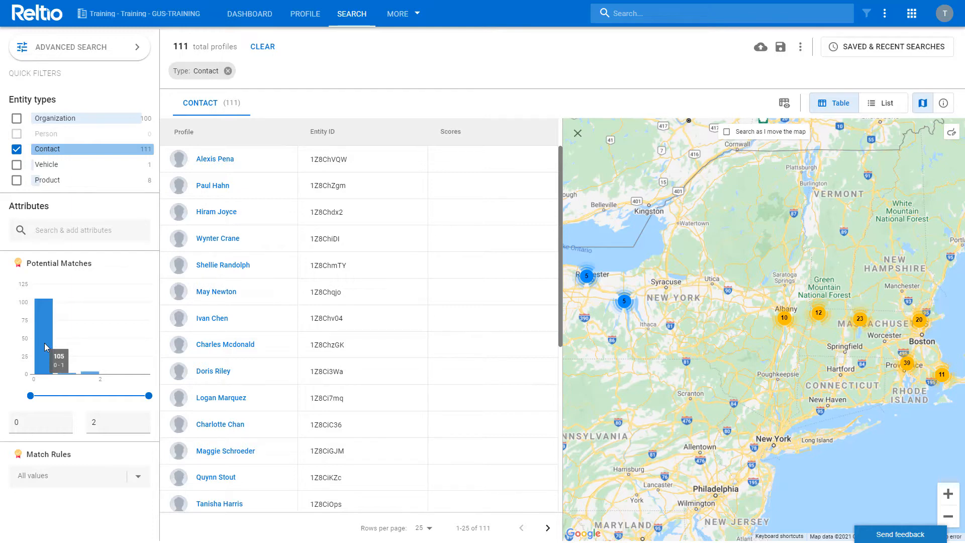
pyautogui.moveTo(67, 376)
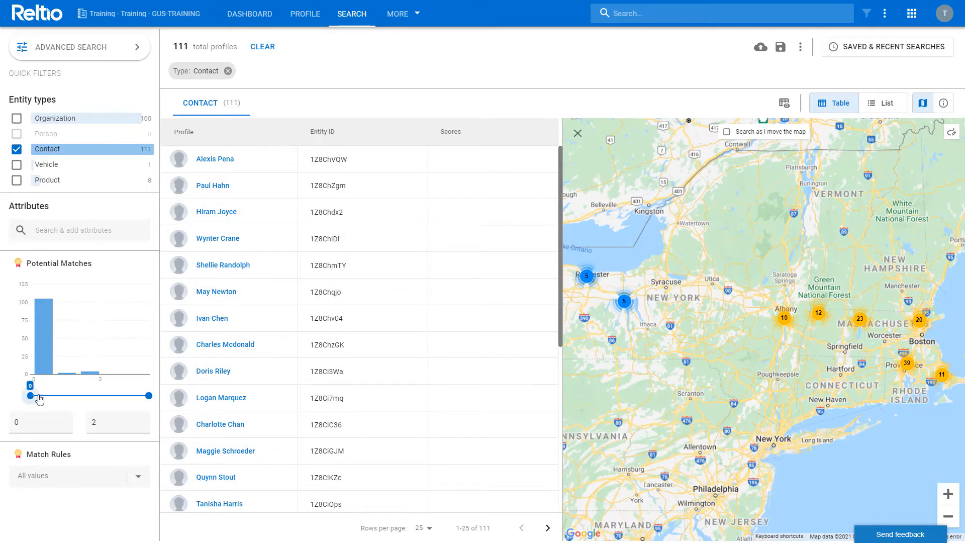
pyautogui.moveTo(30, 396); pyautogui.dragTo(149, 396)
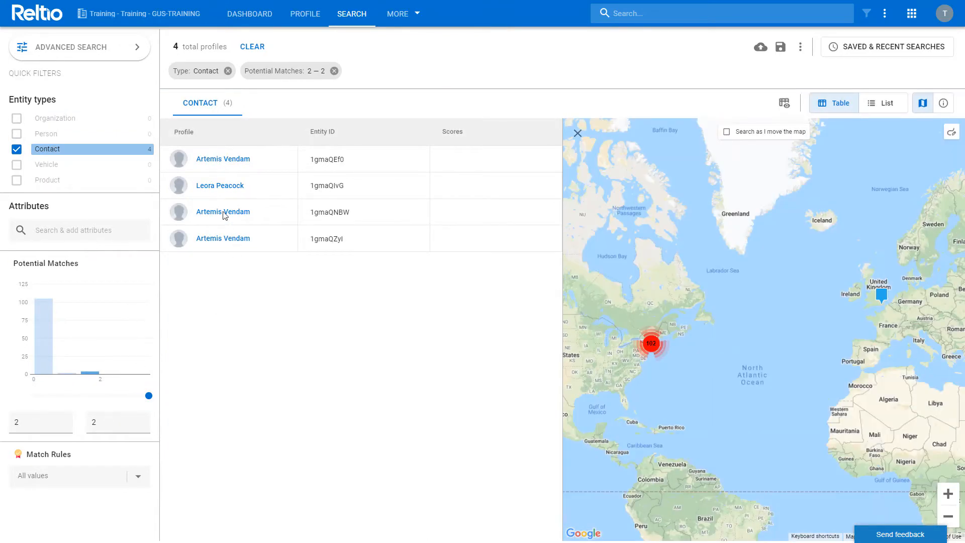
pyautogui.moveTo(223, 162)
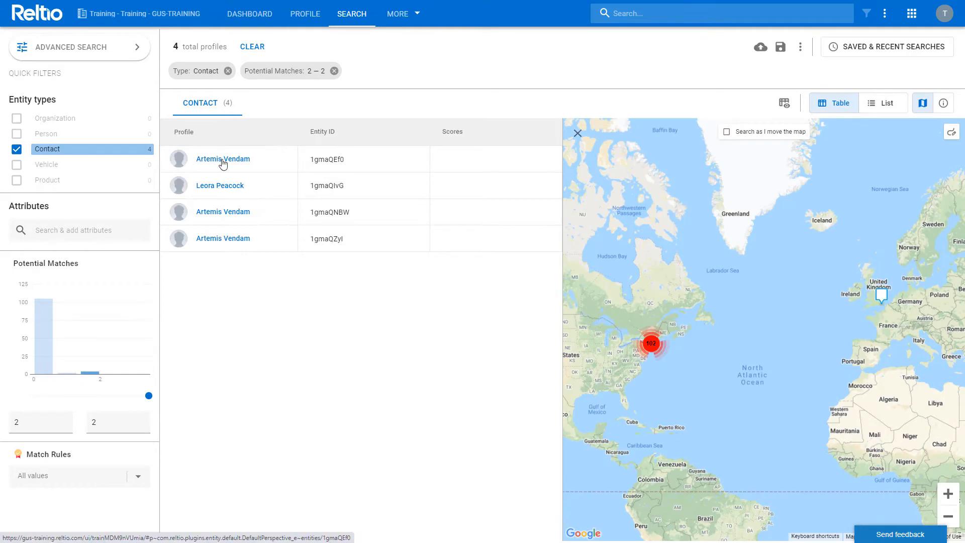
pyautogui.click(222, 159)
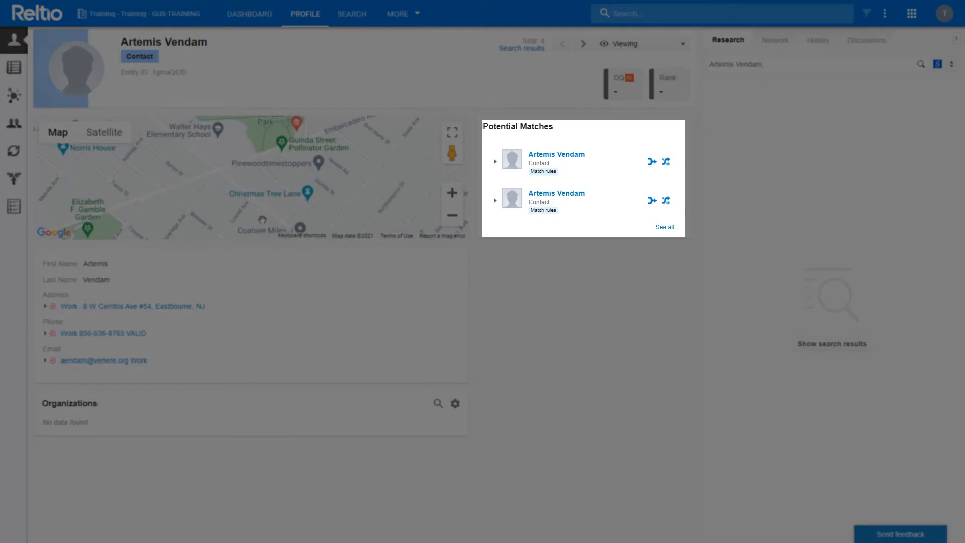
pyautogui.moveTo(651, 162)
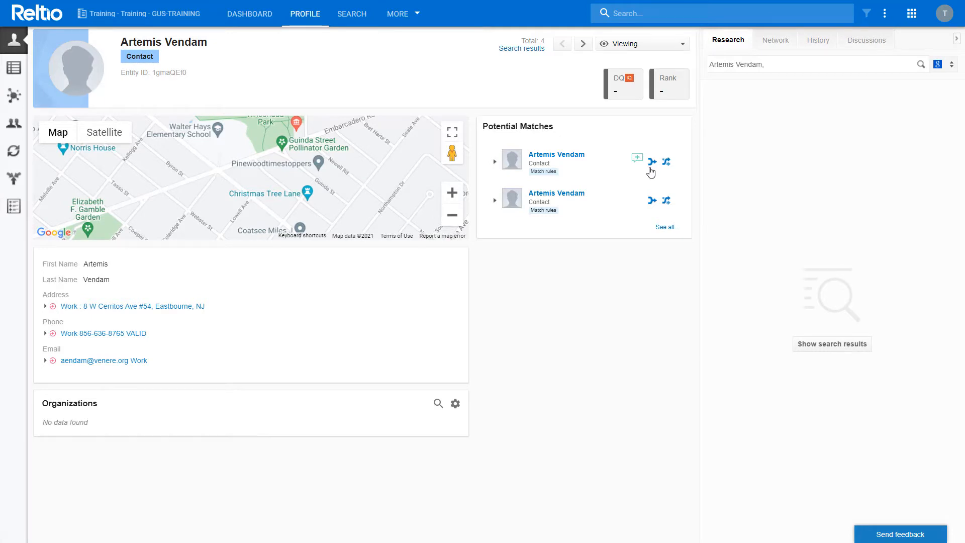
pyautogui.moveTo(666, 163)
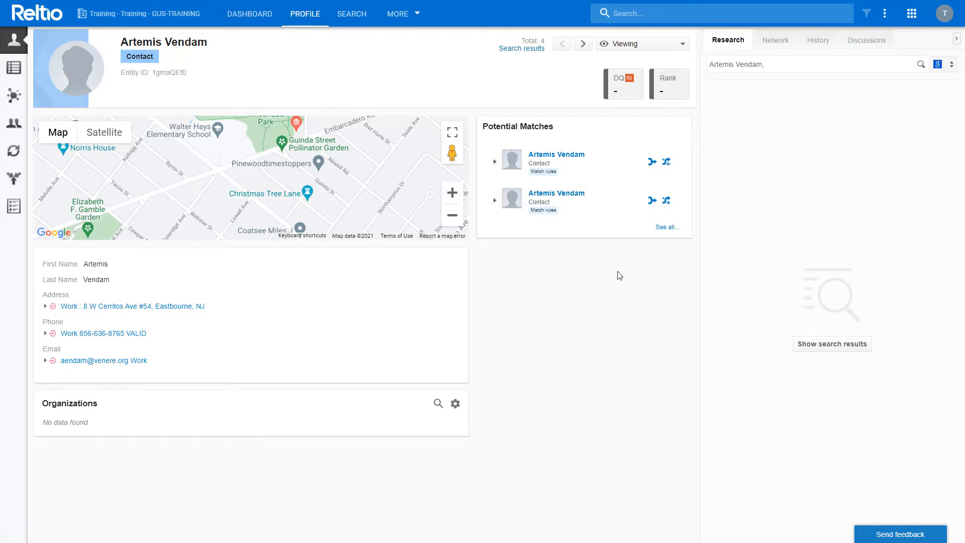
pyautogui.moveTo(503, 259)
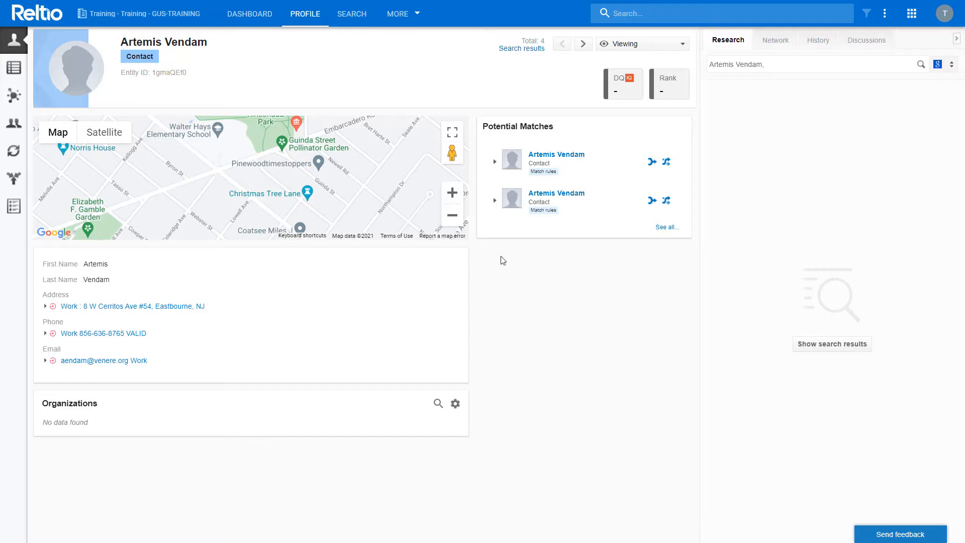
pyautogui.click(13, 120)
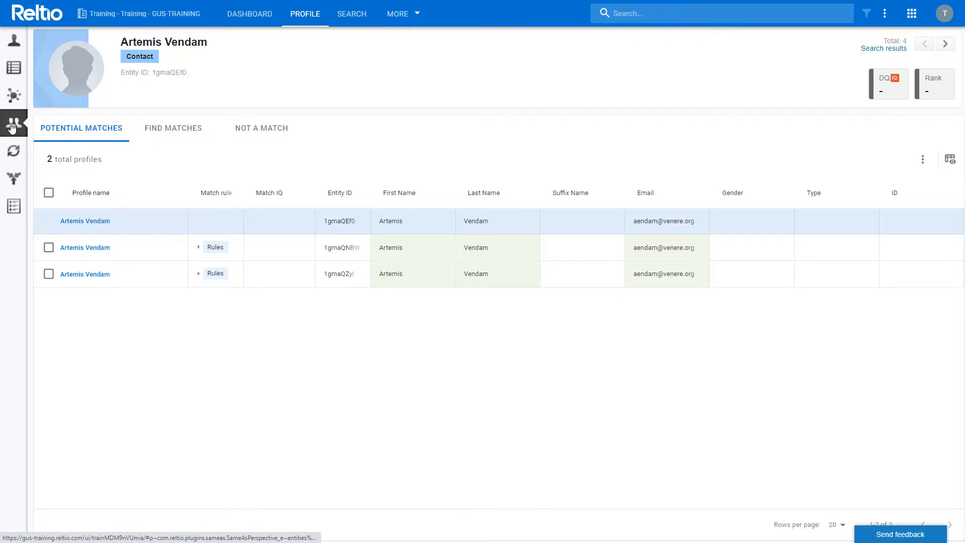
pyautogui.moveTo(215, 247)
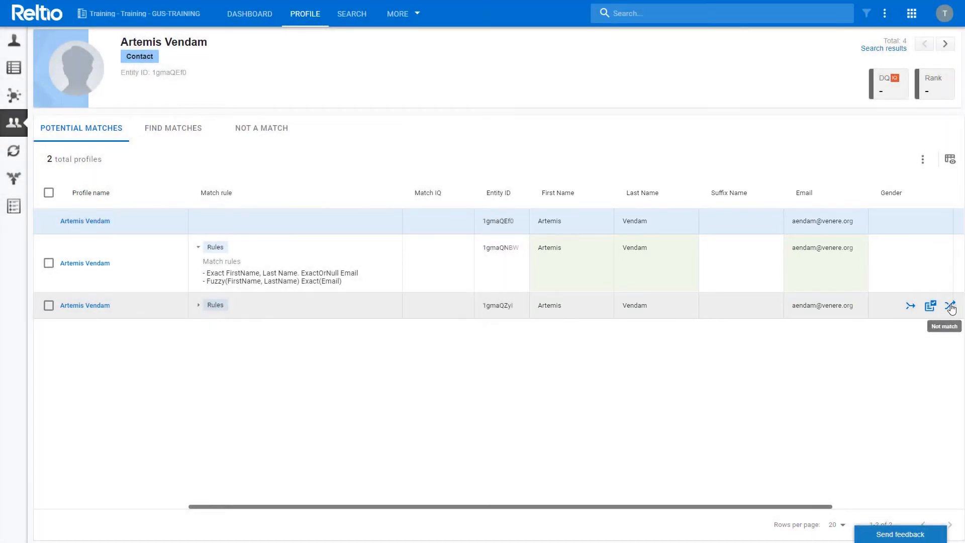
pyautogui.moveTo(933, 308)
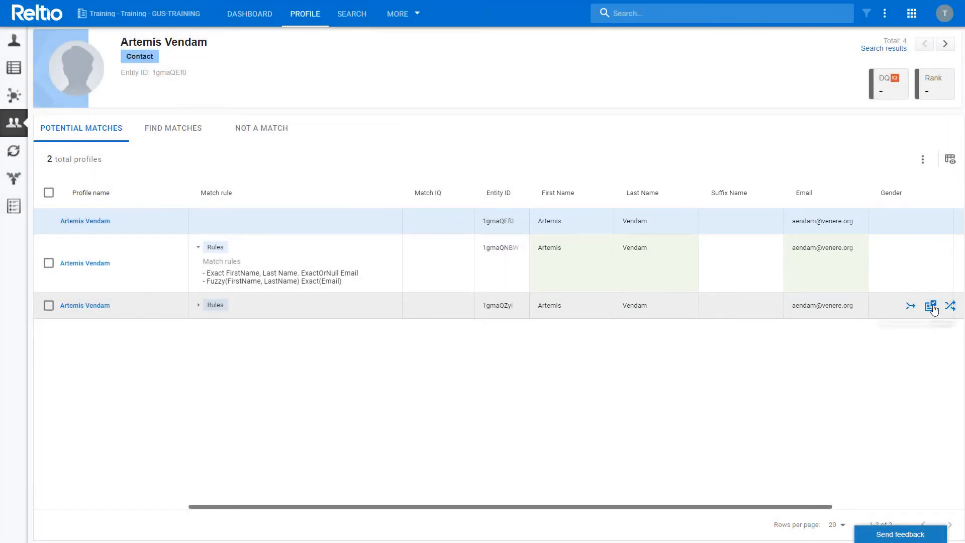
pyautogui.moveTo(929, 306)
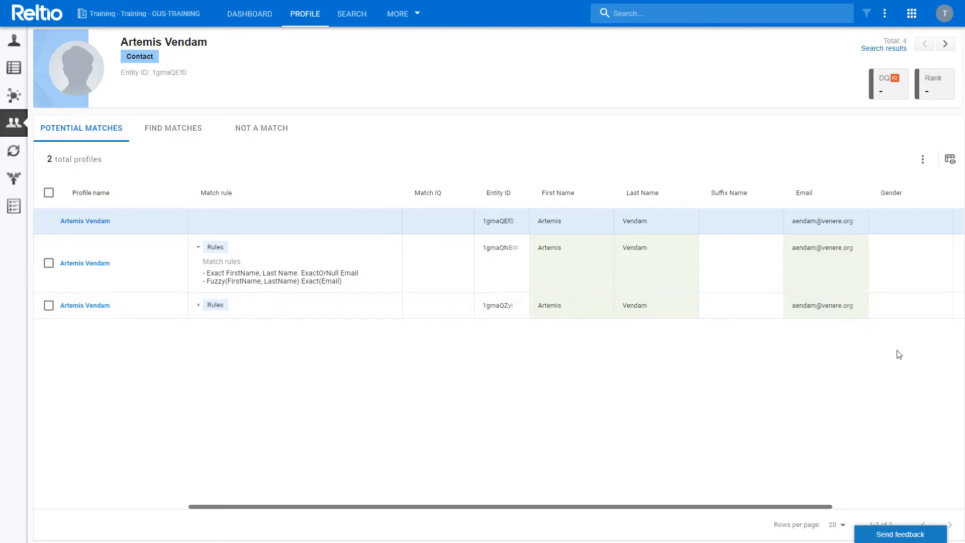
pyautogui.moveTo(868, 392)
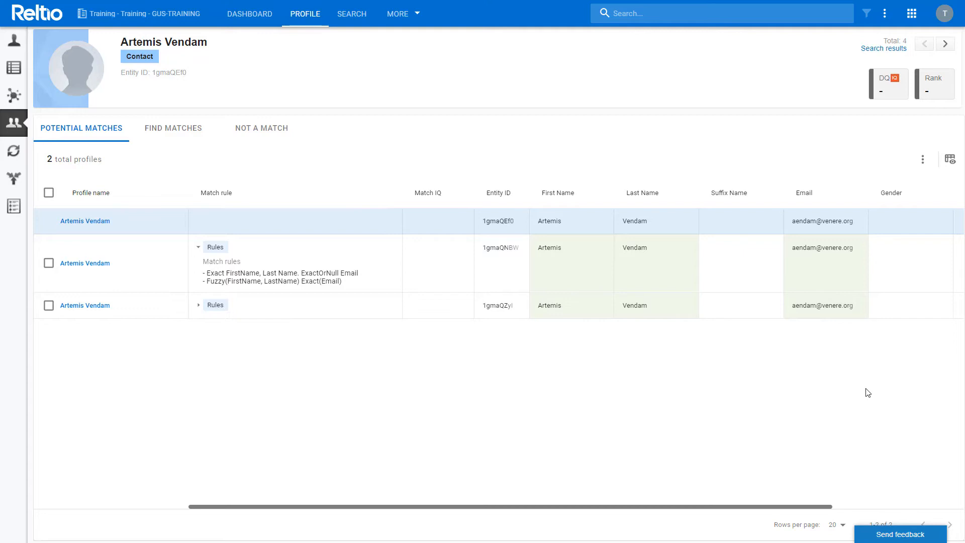
pyautogui.moveTo(870, 389)
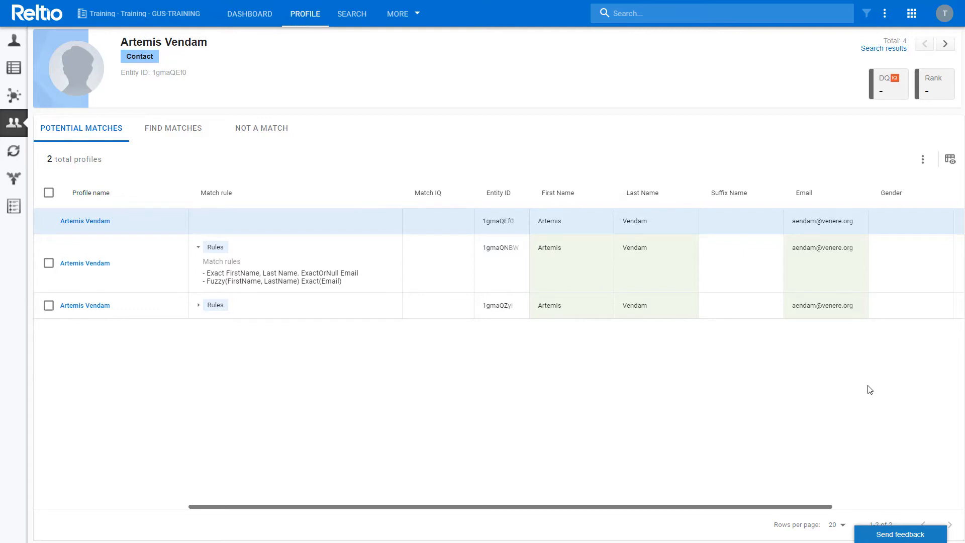
pyautogui.moveTo(676, 359)
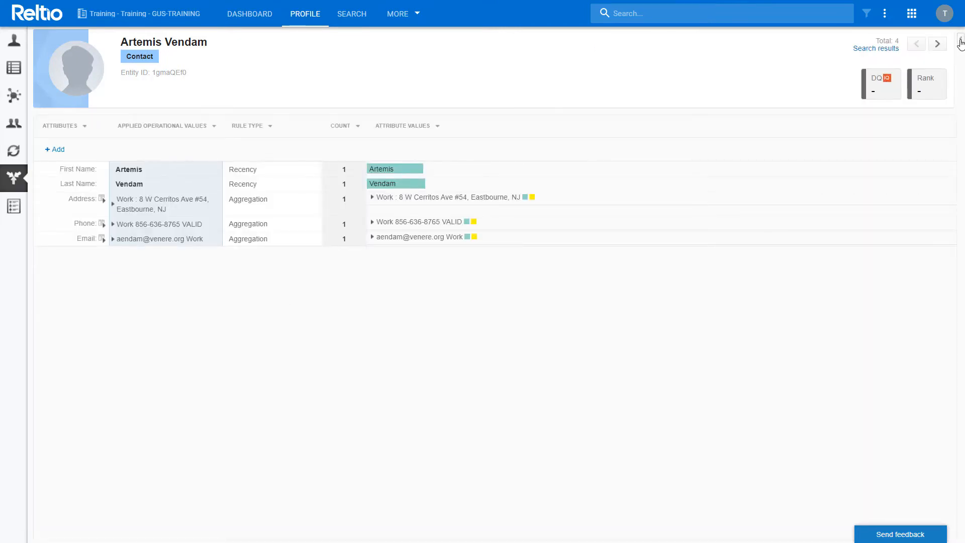
pyautogui.click(960, 40)
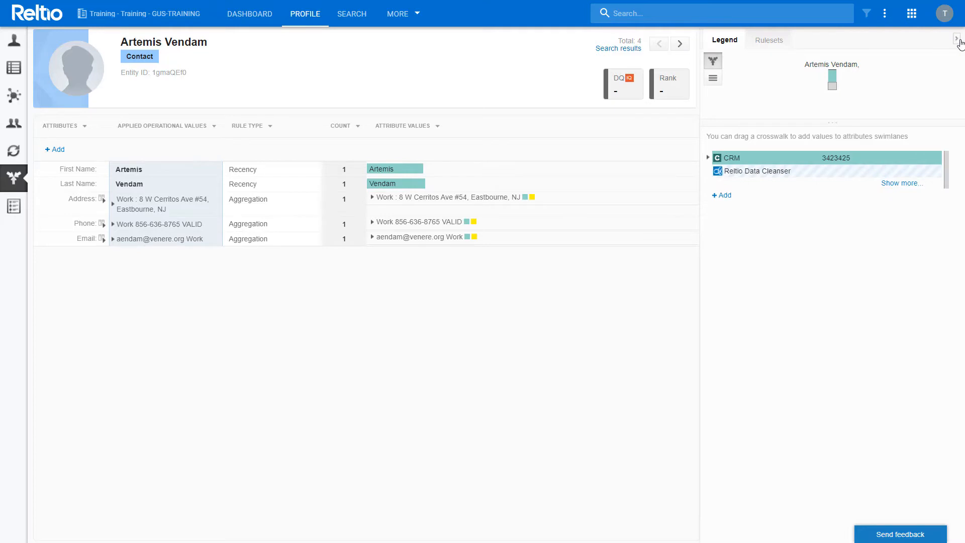
pyautogui.click(902, 183)
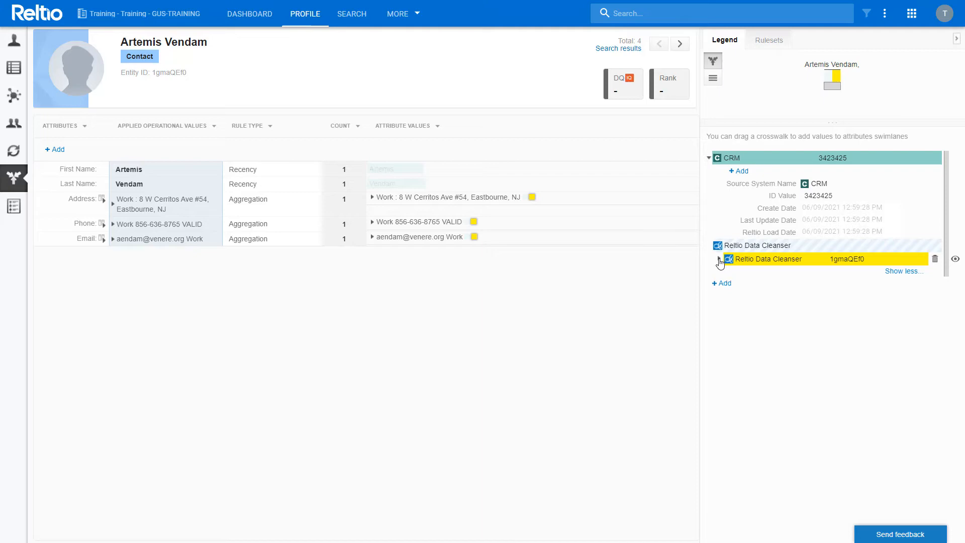
pyautogui.click(718, 260)
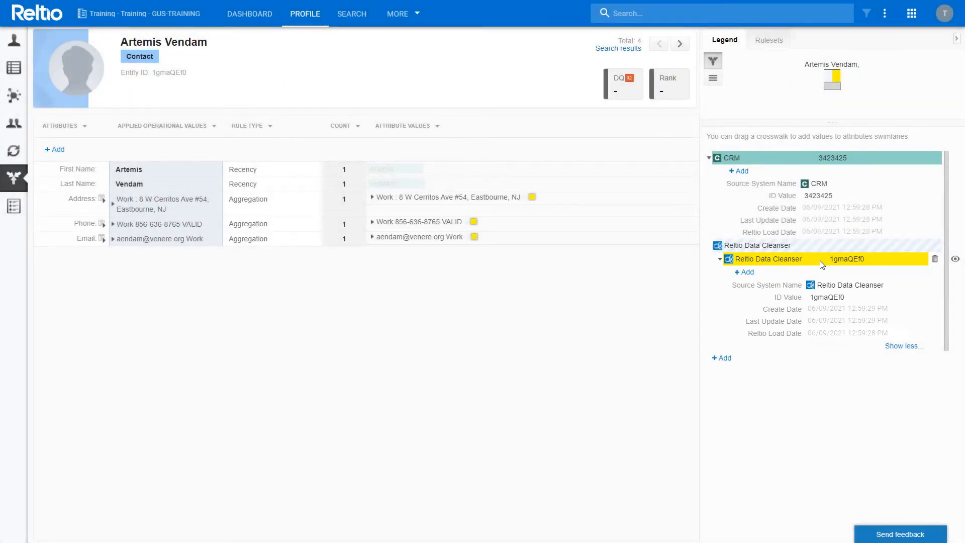
pyautogui.moveTo(824, 250)
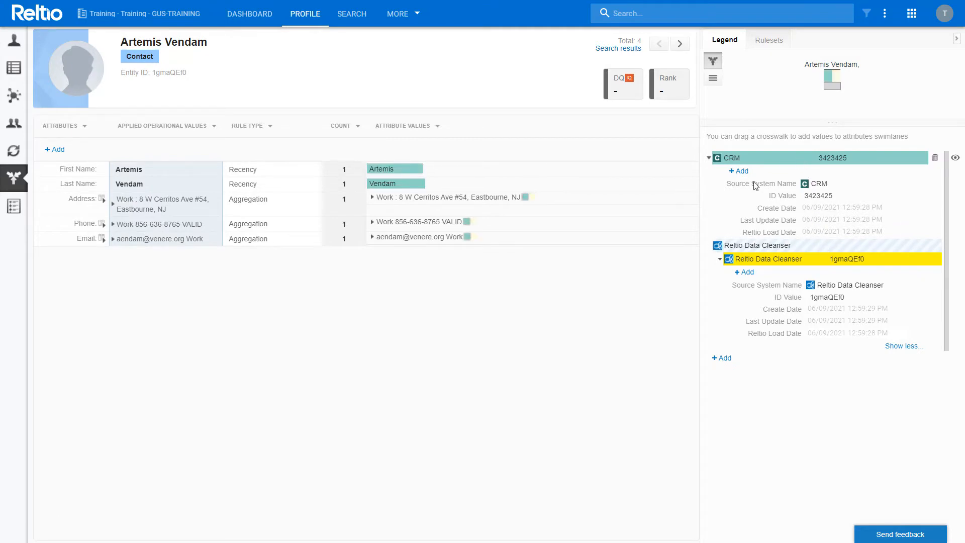
pyautogui.click(14, 119)
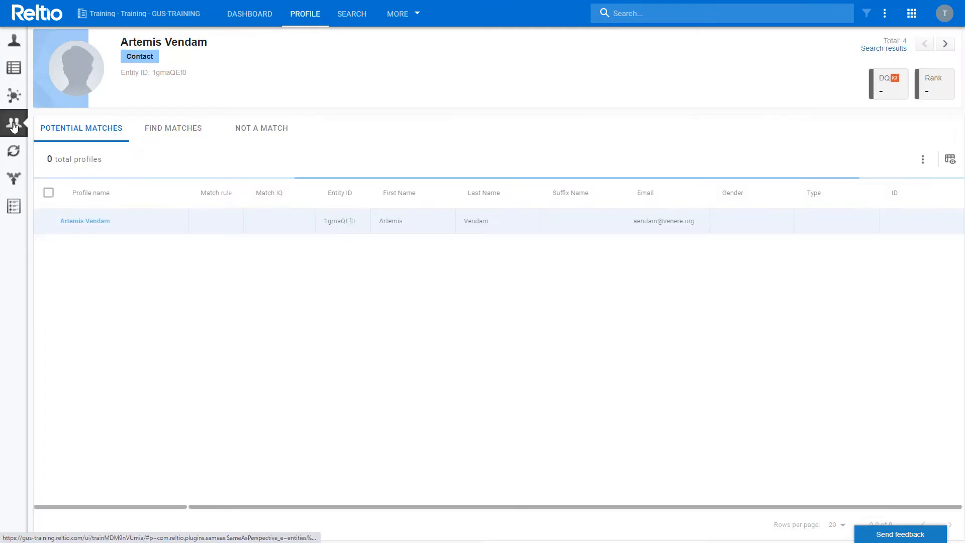
pyautogui.click(14, 120)
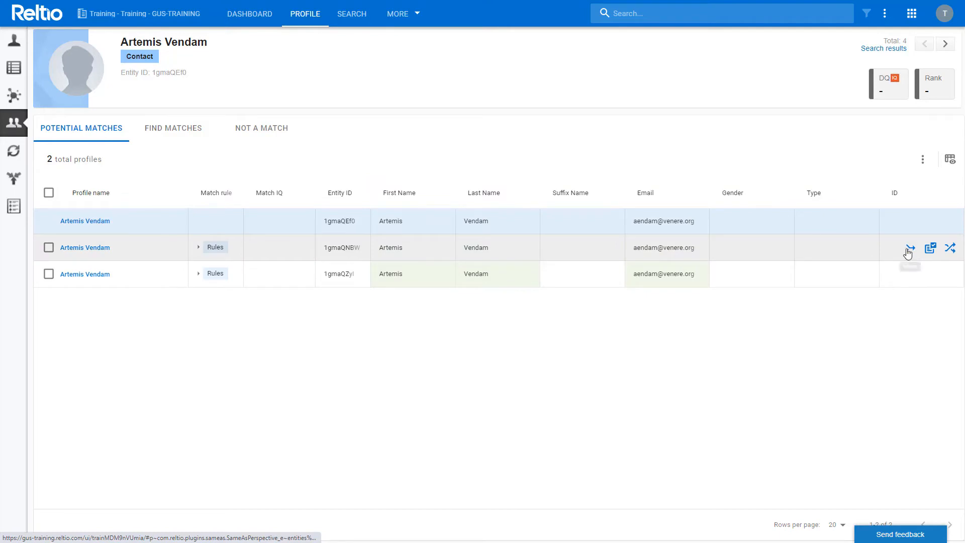
pyautogui.click(909, 247)
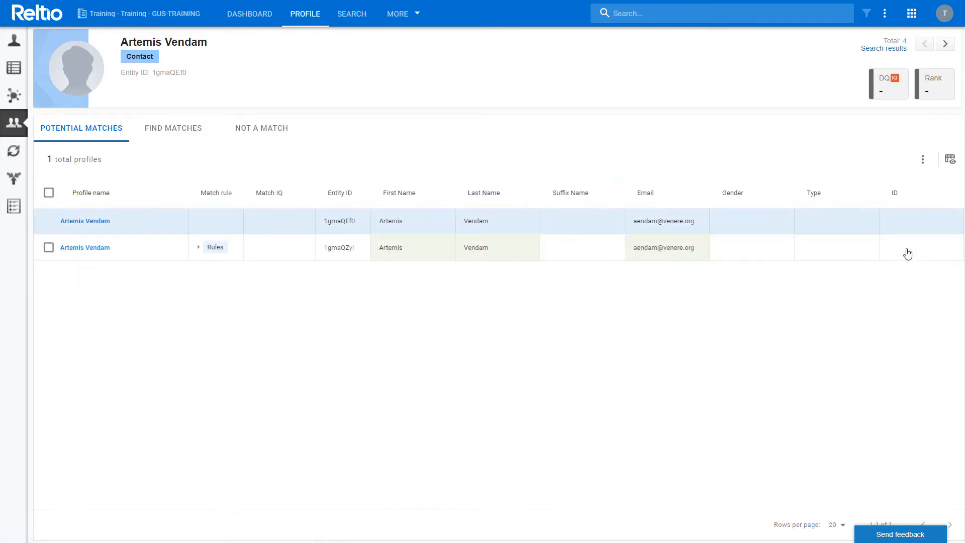
pyautogui.moveTo(910, 248)
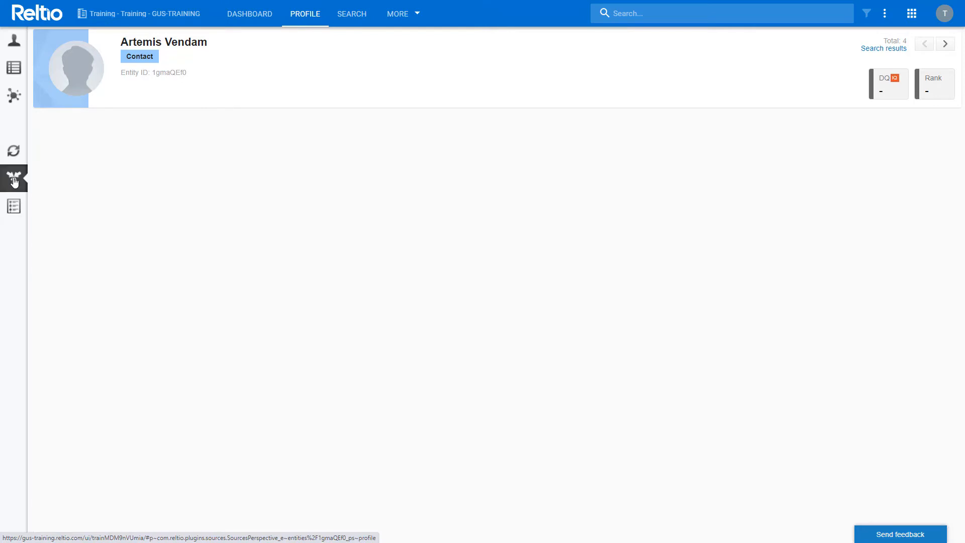
# Step: Review the merged contact's three CRM crosswalks and their address and phone contributions
pyautogui.click(14, 176)
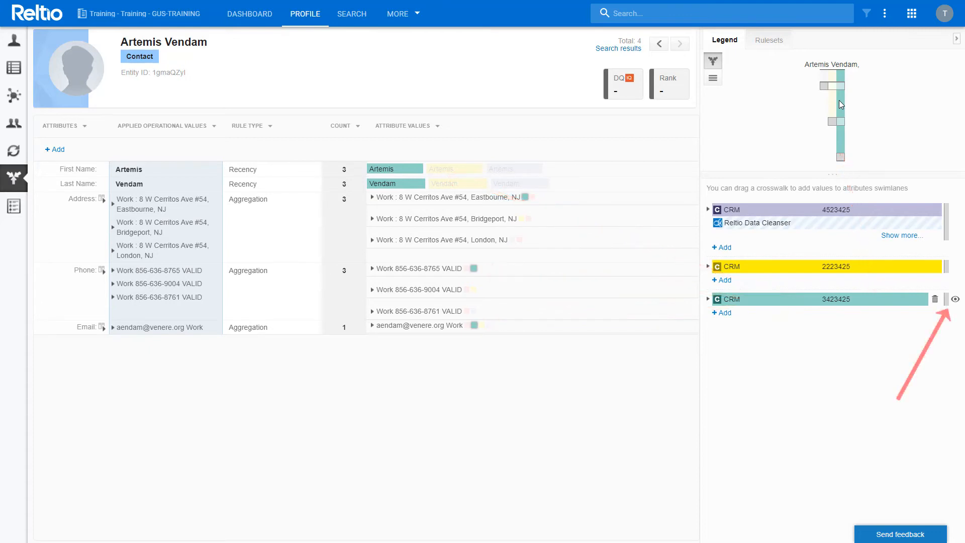
pyautogui.click(955, 299)
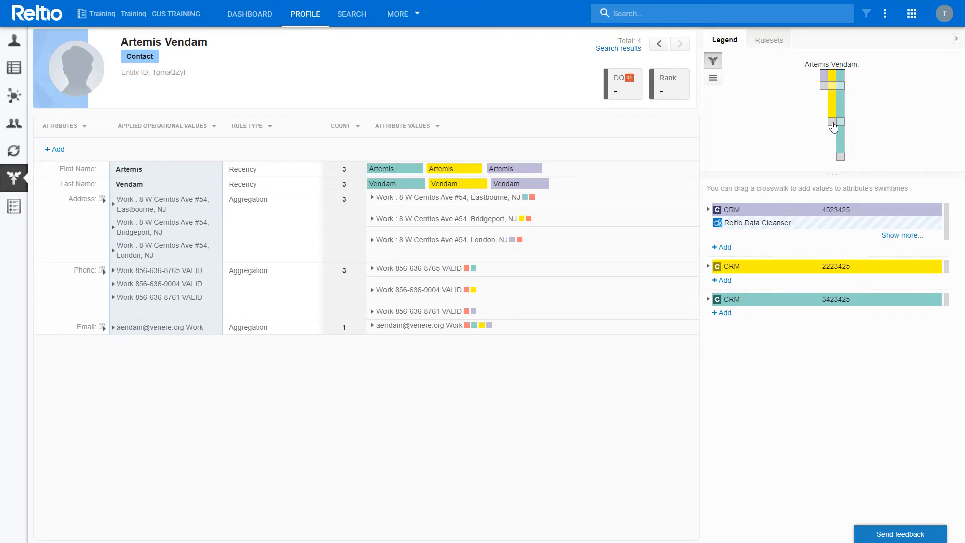
pyautogui.moveTo(839, 133)
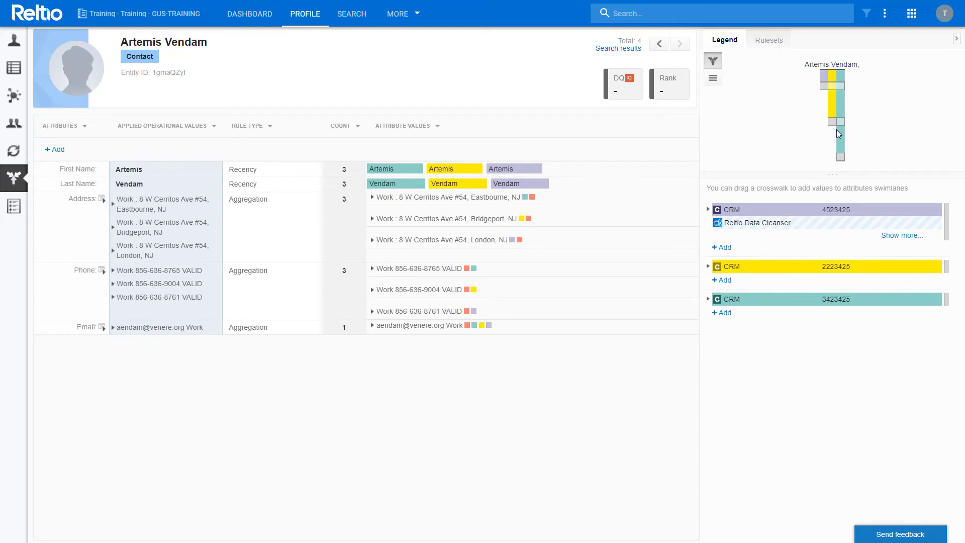
pyautogui.moveTo(842, 160)
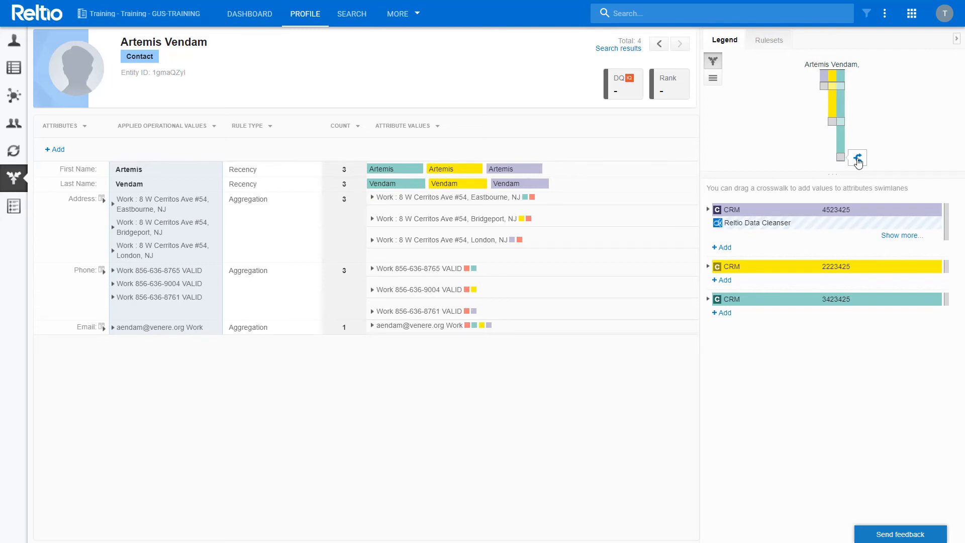
pyautogui.click(856, 158)
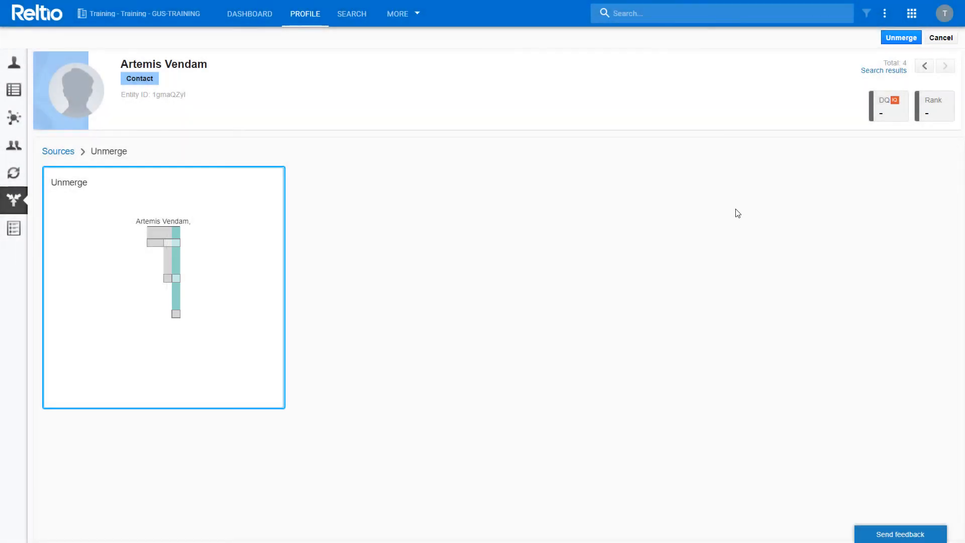
pyautogui.moveTo(901, 39)
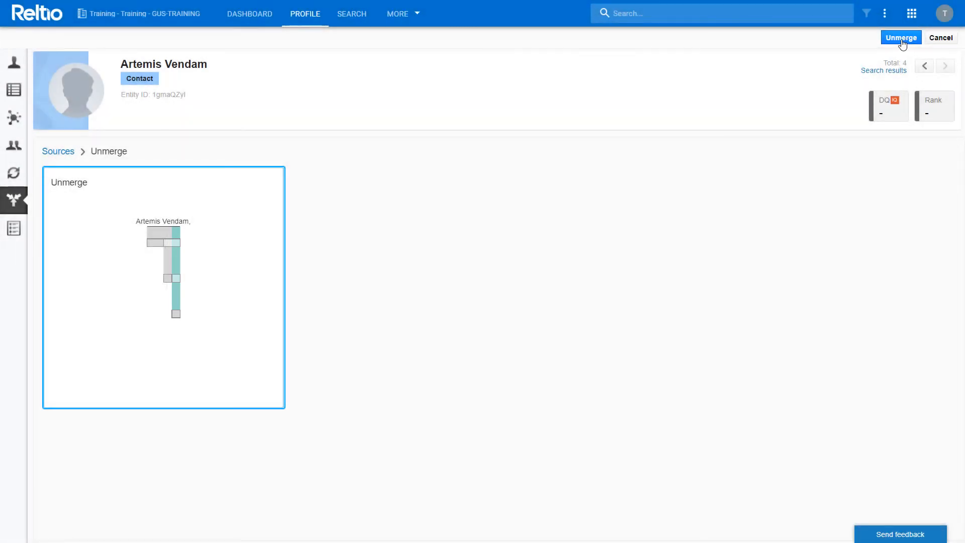
pyautogui.moveTo(871, 77)
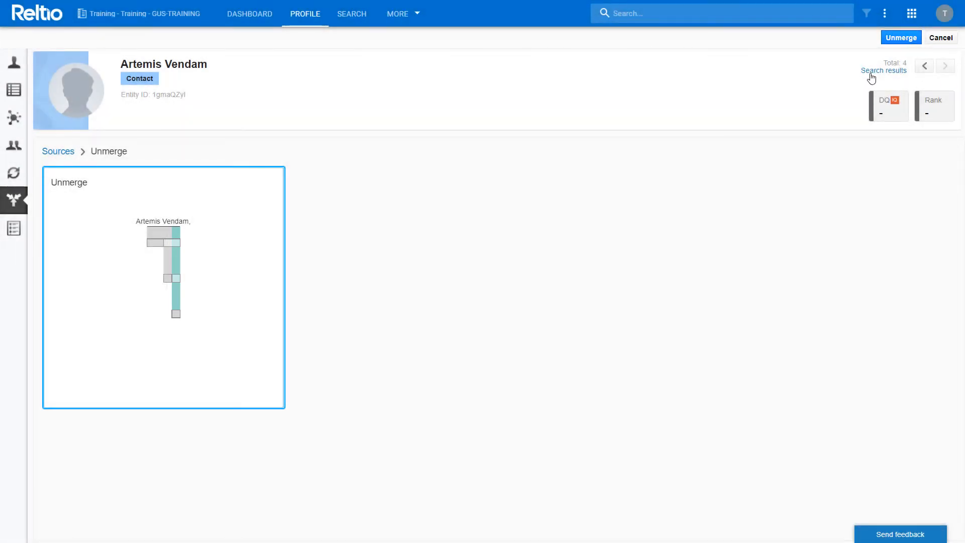
# Step: Confirm unmerging CRM 3423425, leaving two CRM contributors on the contact
pyautogui.click(901, 38)
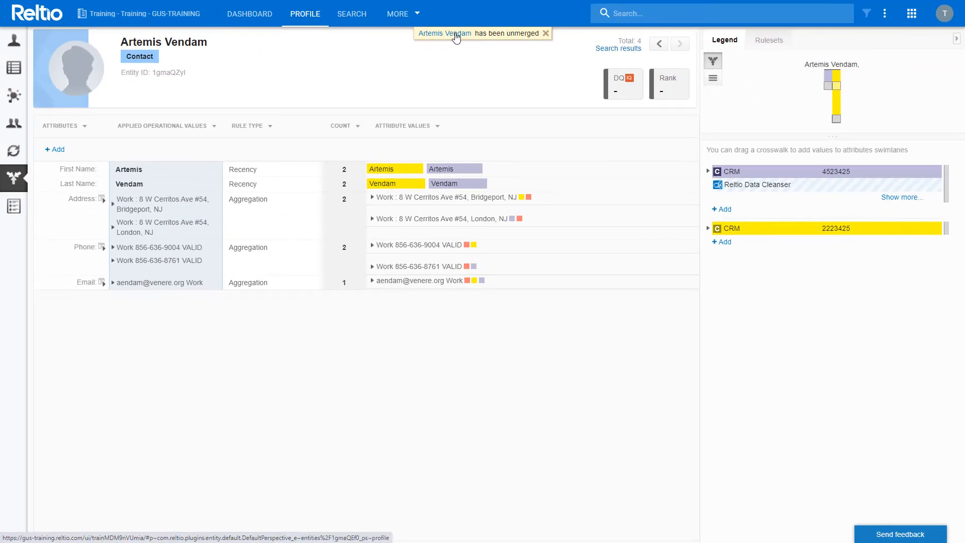
pyautogui.moveTo(13, 123)
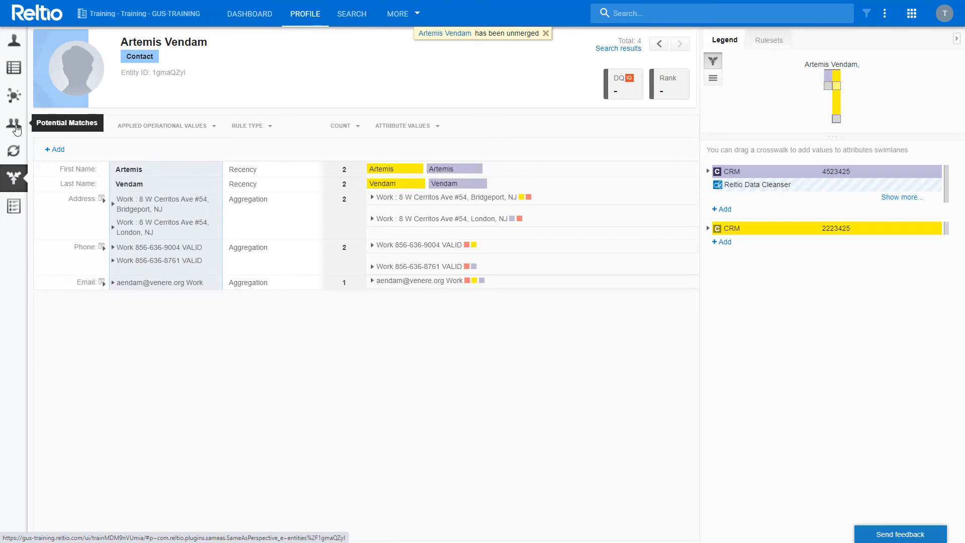
pyautogui.click(12, 122)
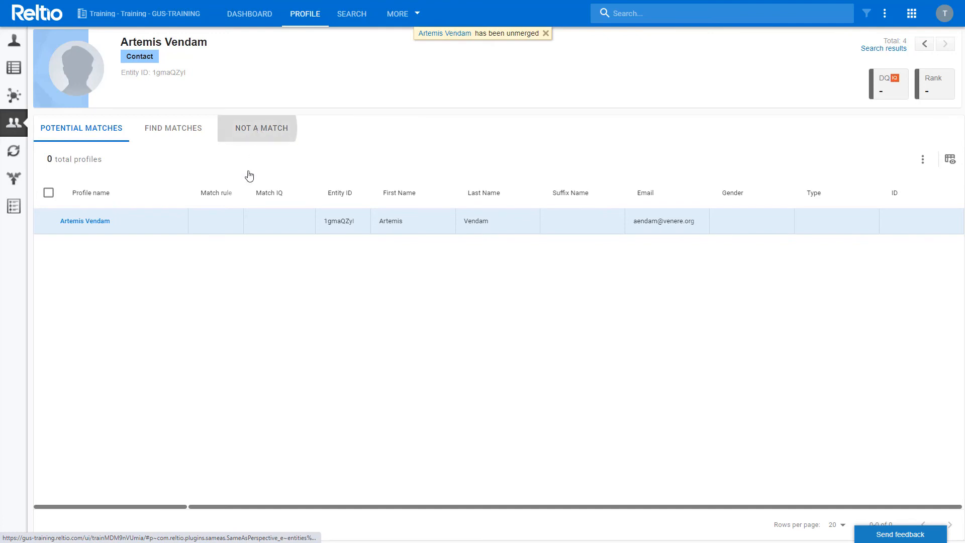
pyautogui.click(261, 129)
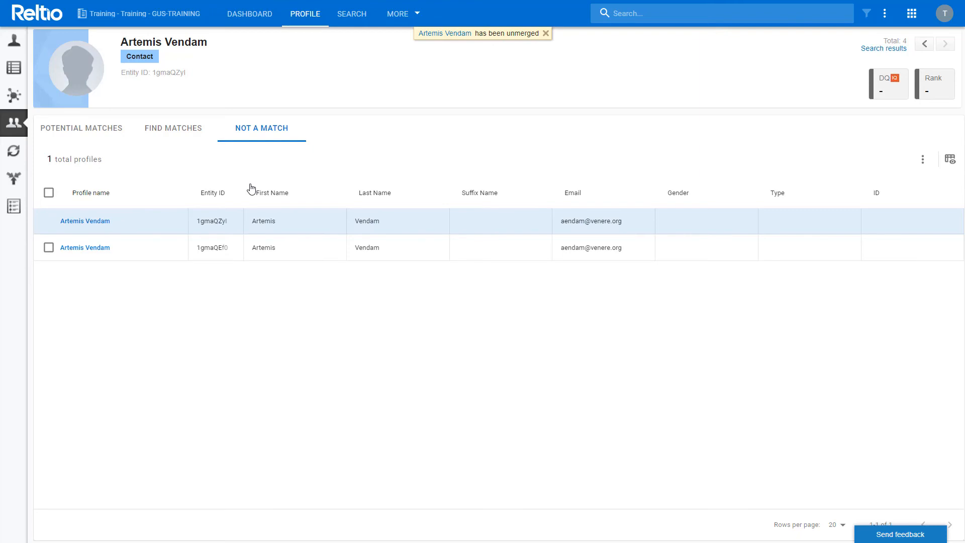
pyautogui.moveTo(549, 305)
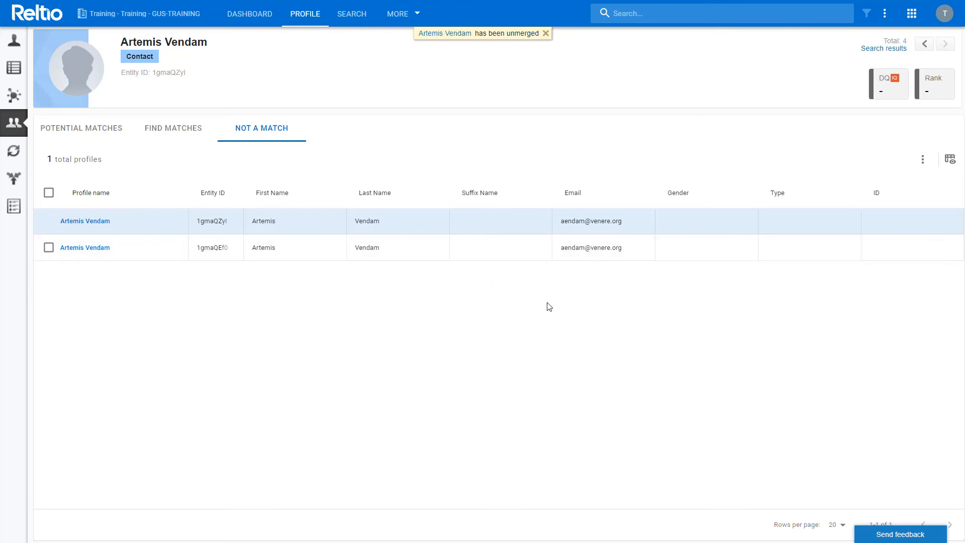
pyautogui.moveTo(909, 249)
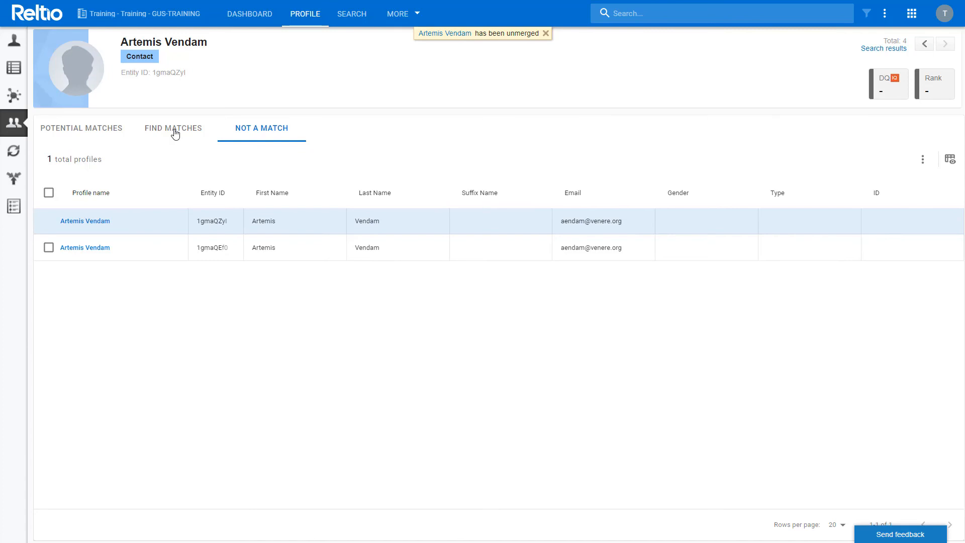
# Step: Filter Find Matches to profiles whose First Name starts with 'Al'
pyautogui.click(173, 127)
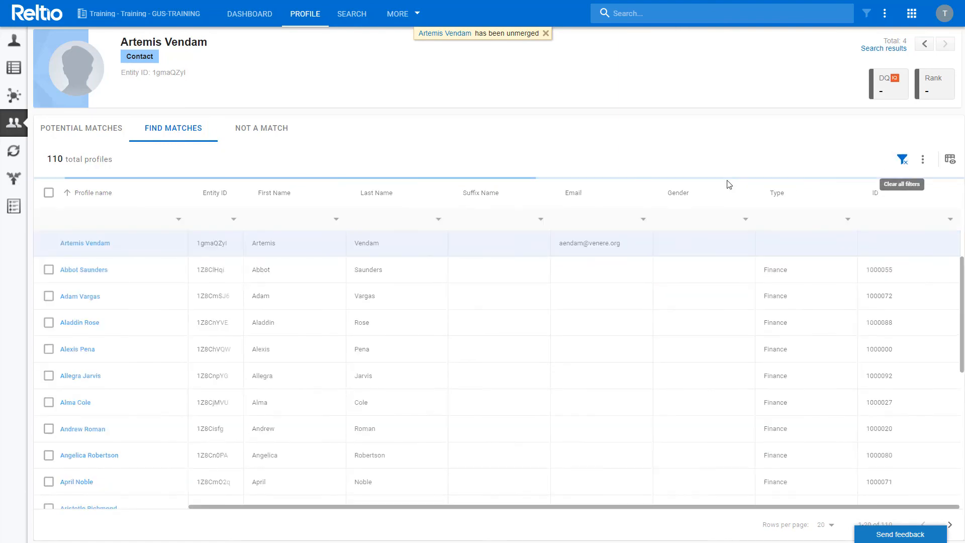
pyautogui.click(335, 219)
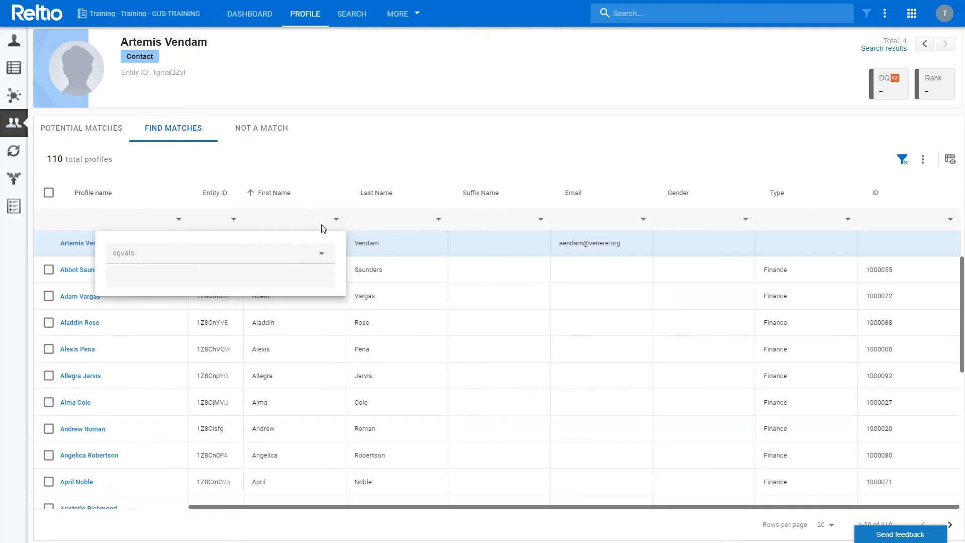
pyautogui.click(220, 253)
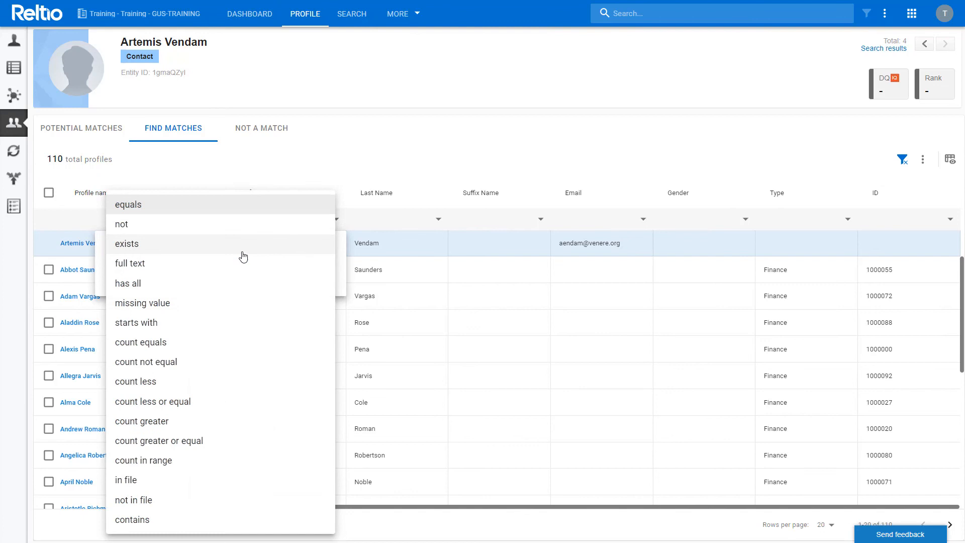
pyautogui.moveTo(153, 321)
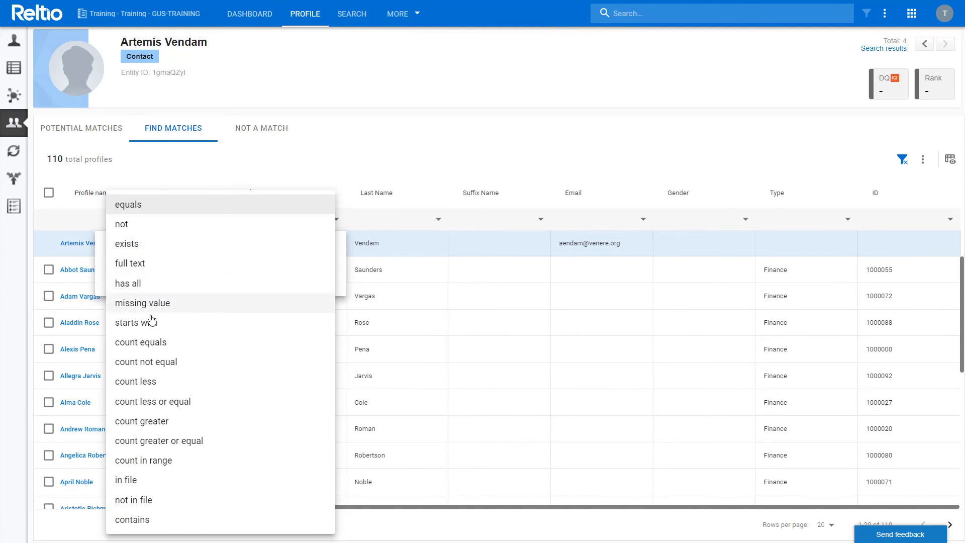
pyautogui.click(135, 322)
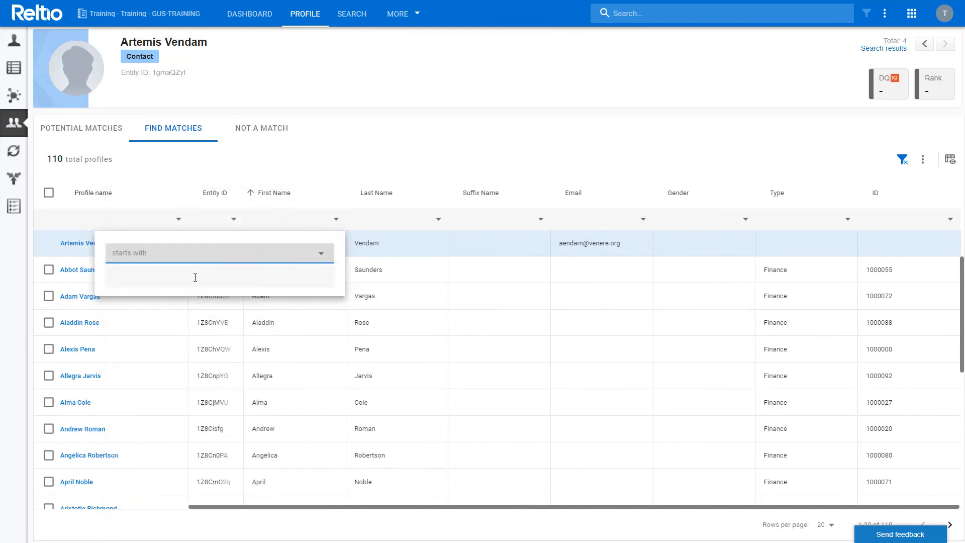
pyautogui.write('Al')
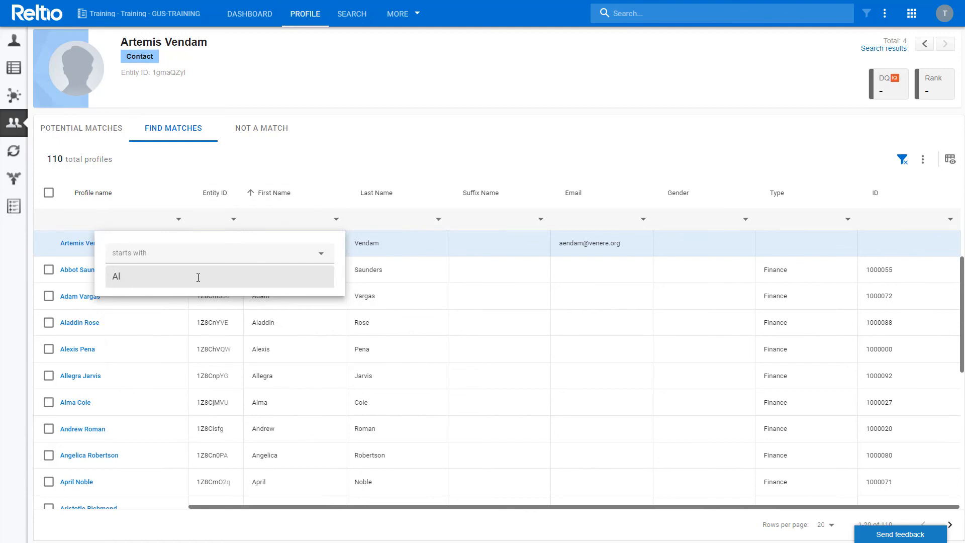
pyautogui.press('Enter')
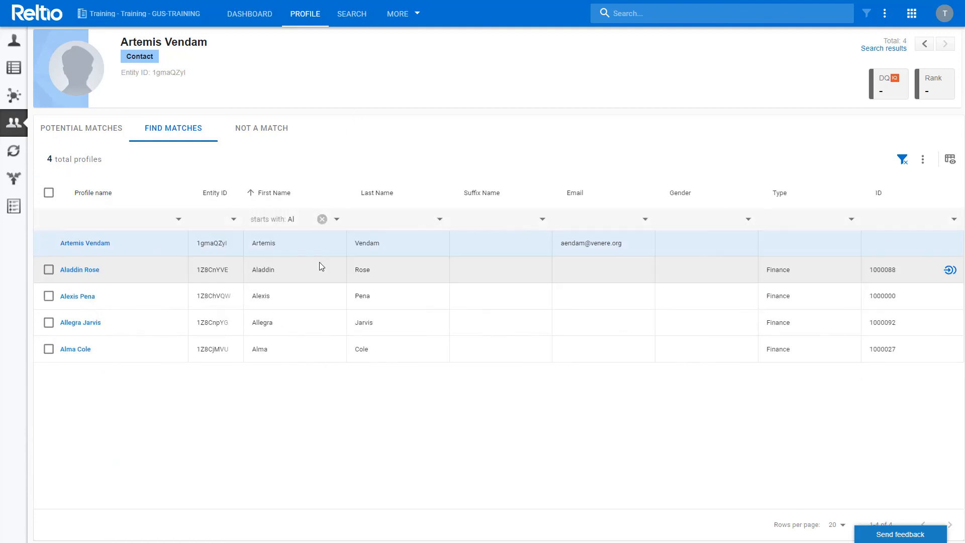
pyautogui.moveTo(706, 305)
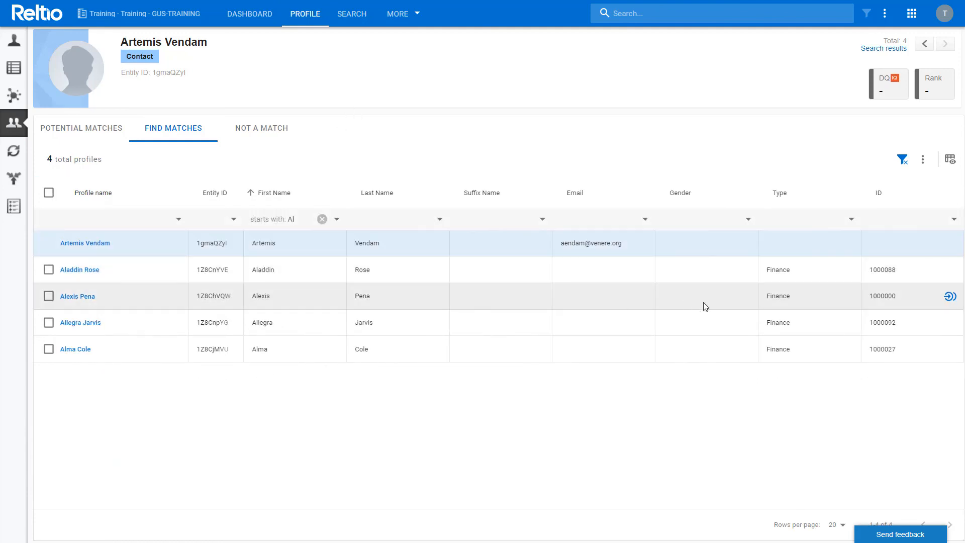
pyautogui.moveTo(949, 296)
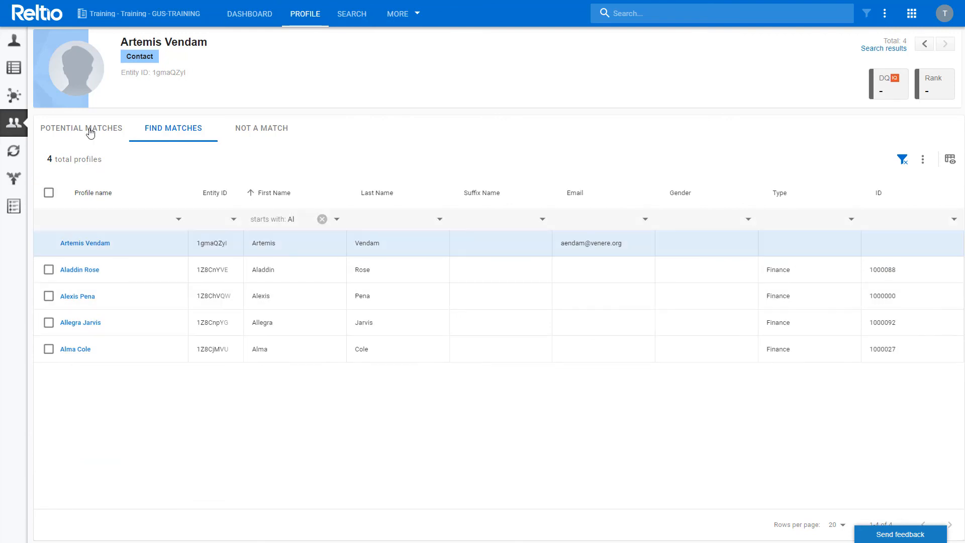
pyautogui.click(81, 127)
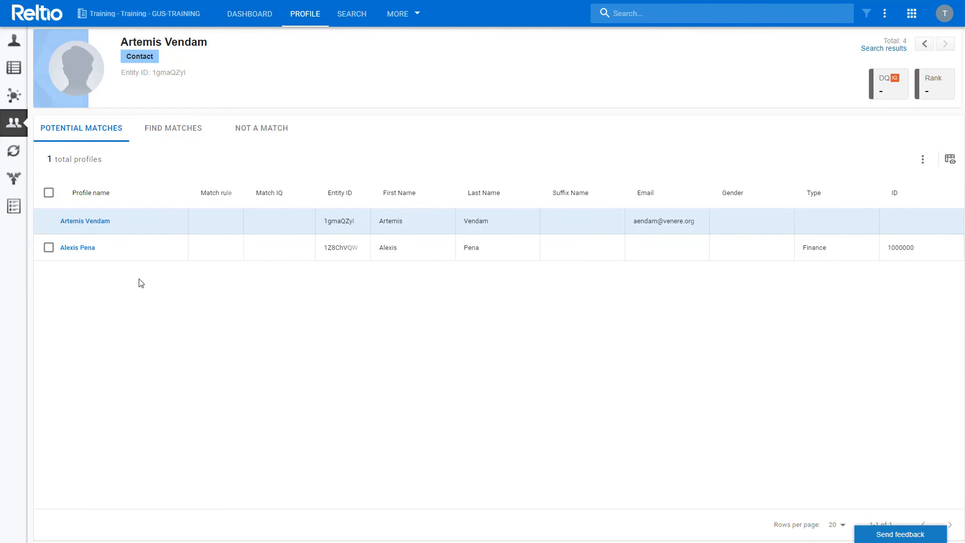